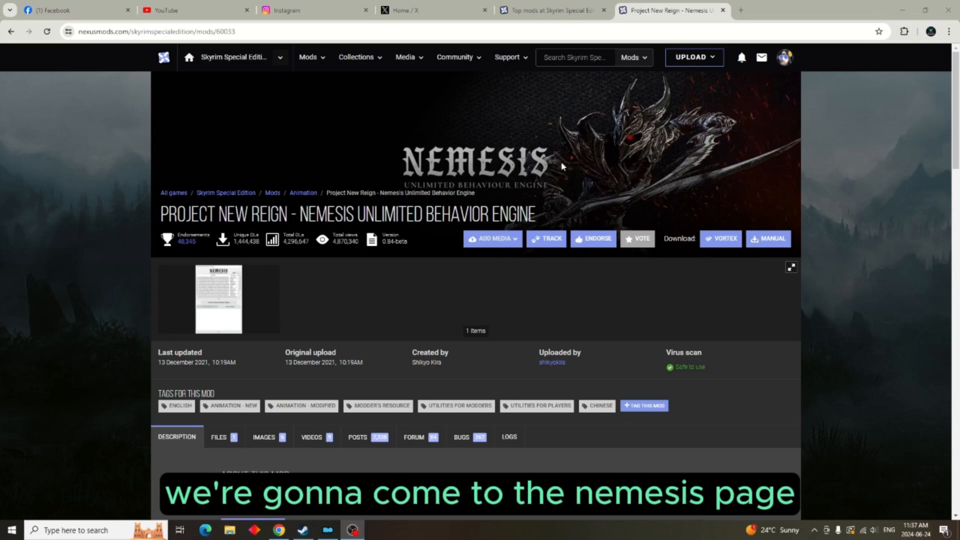
# Send the Nemesis Unlimited Behavior Engine main file to the mod manager from the Files tab.
pyautogui.click(219, 437)
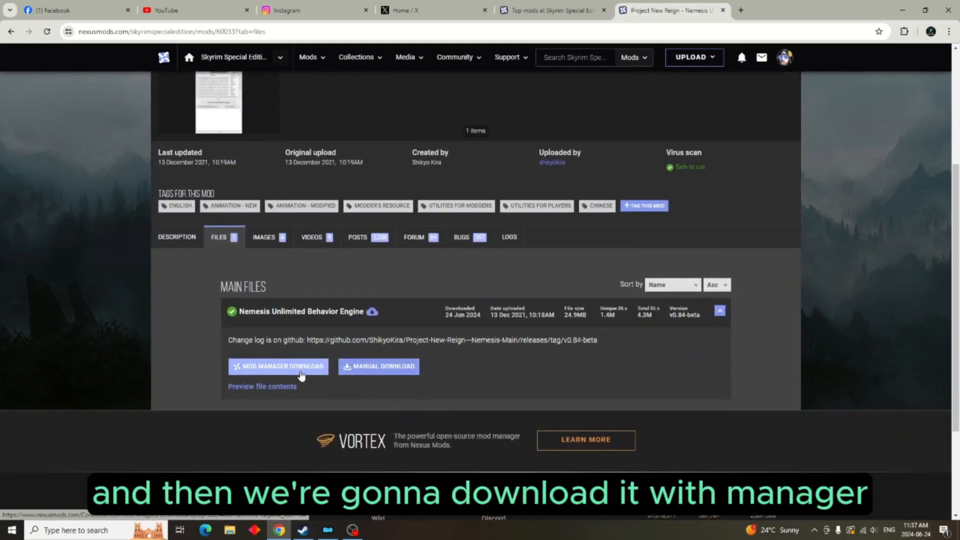
pyautogui.click(277, 366)
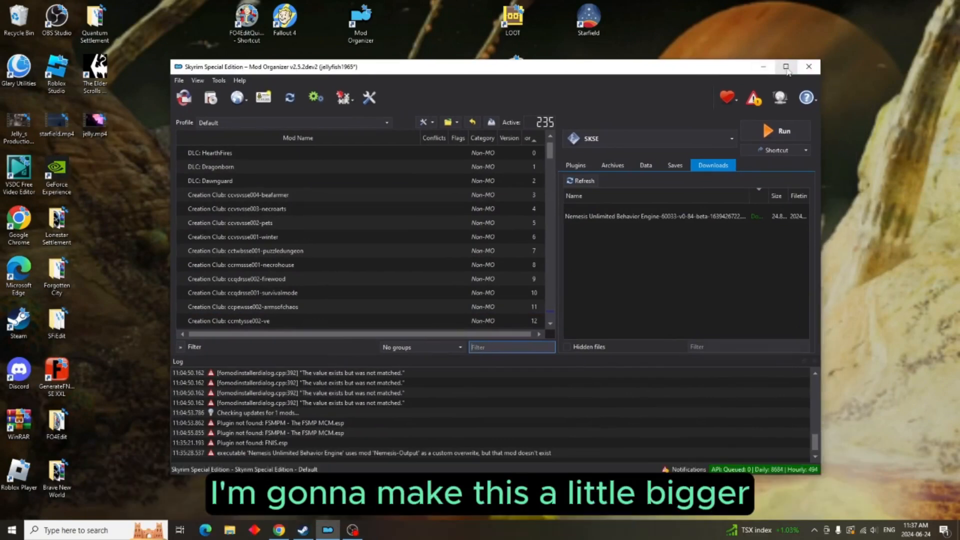
# Install the downloaded Nemesis archive via Quick Install, proceeding without a category.
pyautogui.click(786, 66)
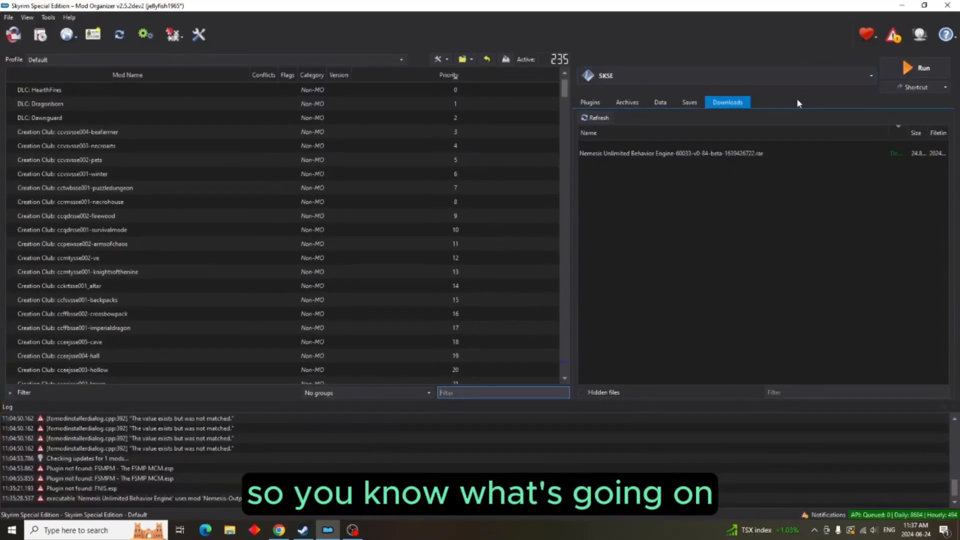
pyautogui.click(673, 153)
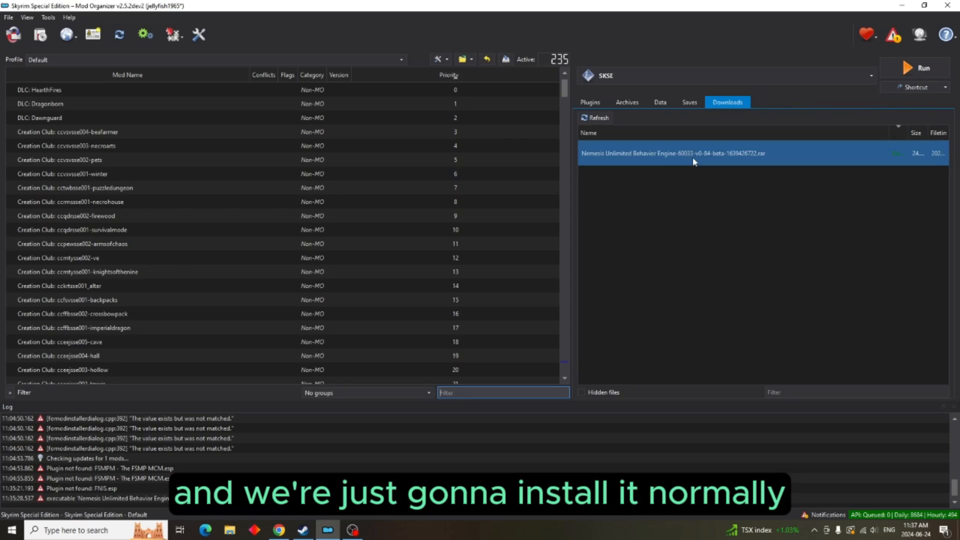
pyautogui.doubleClick(673, 153)
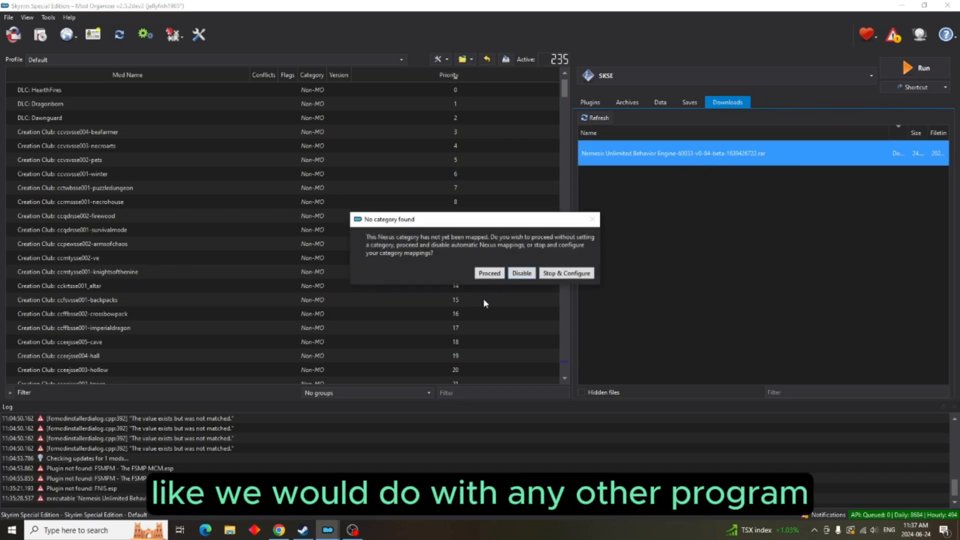
pyautogui.click(489, 272)
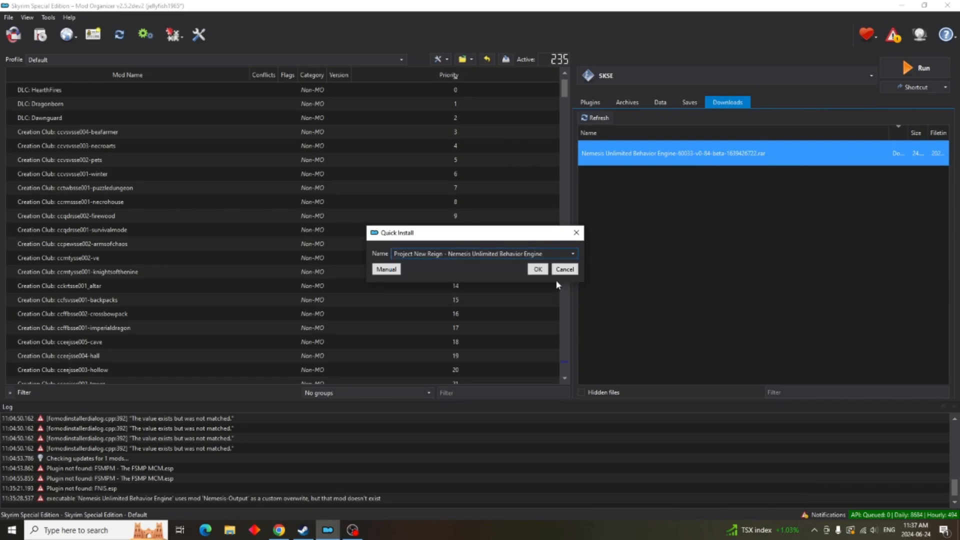
pyautogui.click(537, 269)
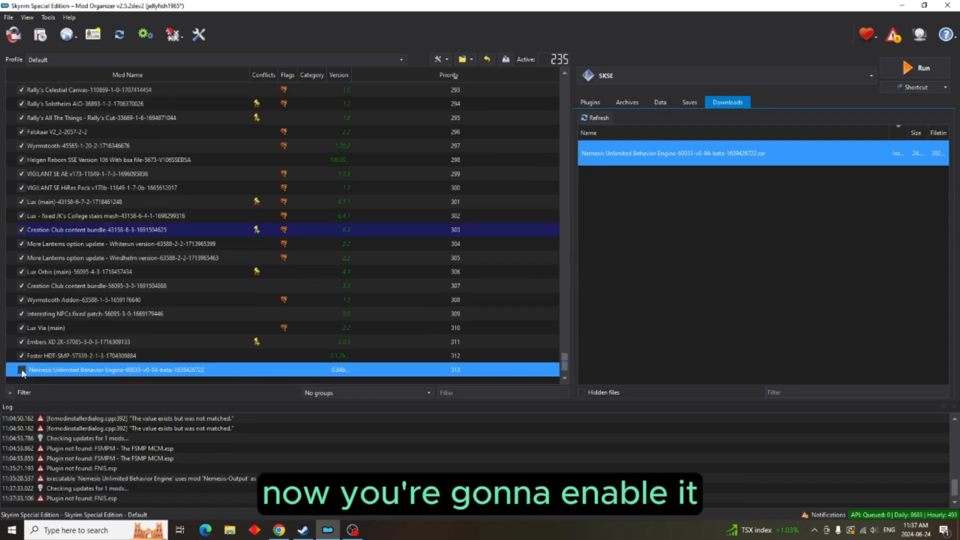
# Enable the Nemesis Unlimited Behavior Engine mod and bring up its context actions.
pyautogui.click(21, 370)
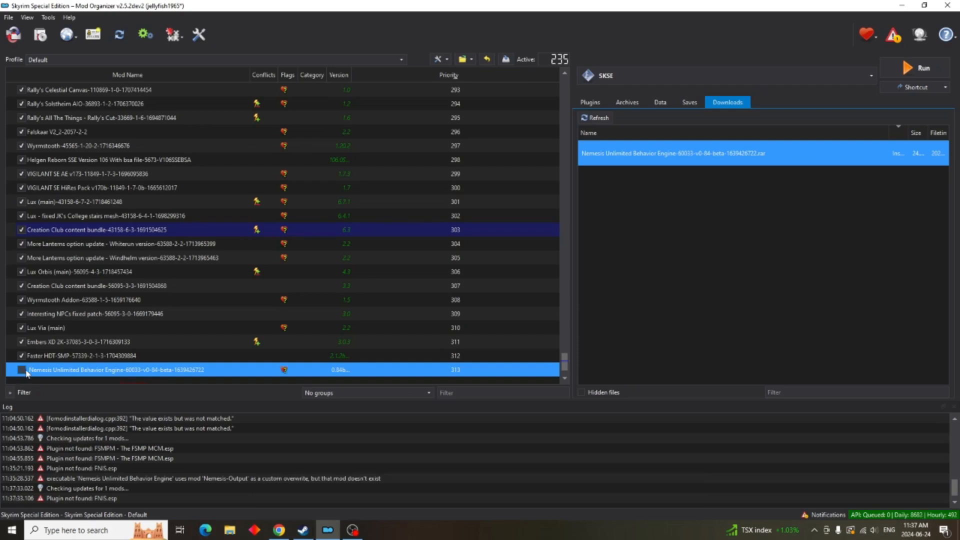
pyautogui.click(21, 369)
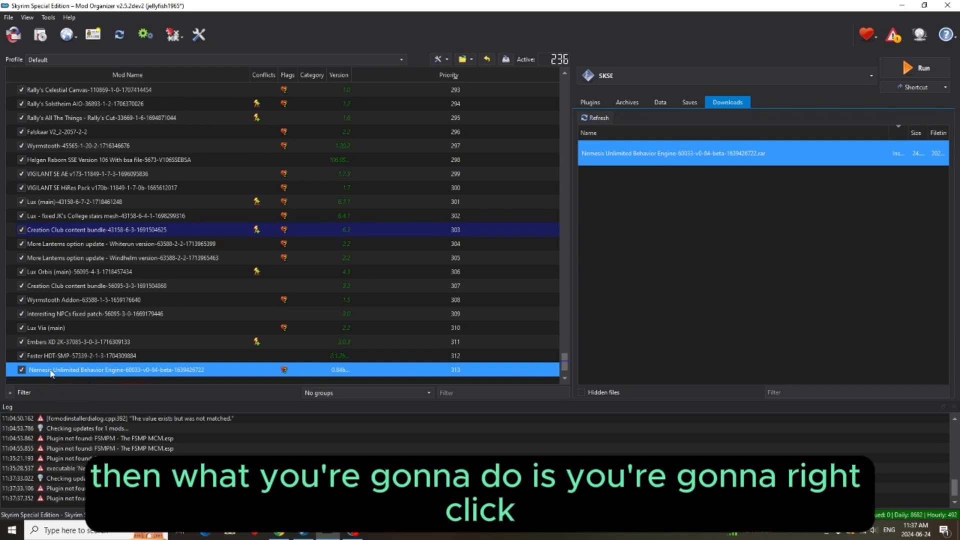
pyautogui.rightClick(113, 369)
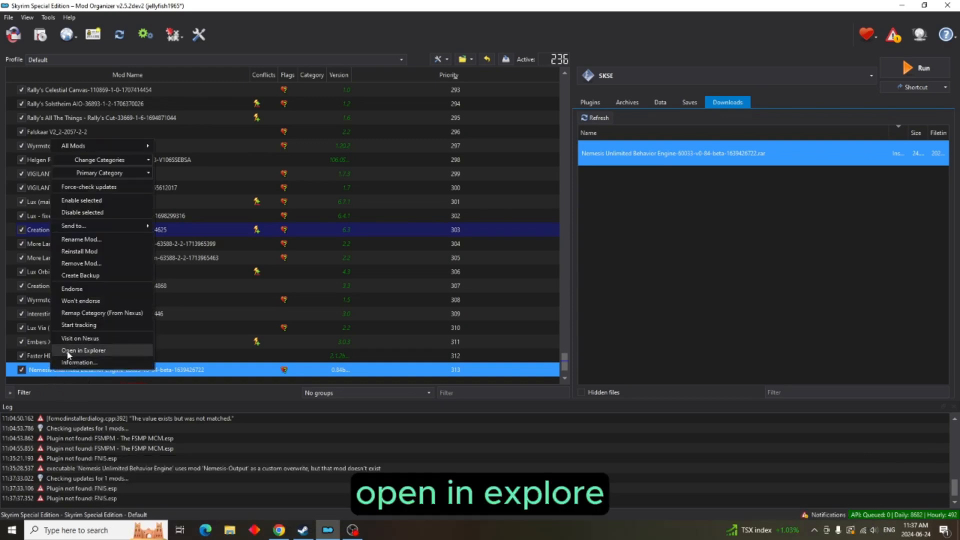
# Open the mod in Explorer, enter Nemesis_Engine, copy its path and close the window.
pyautogui.click(83, 350)
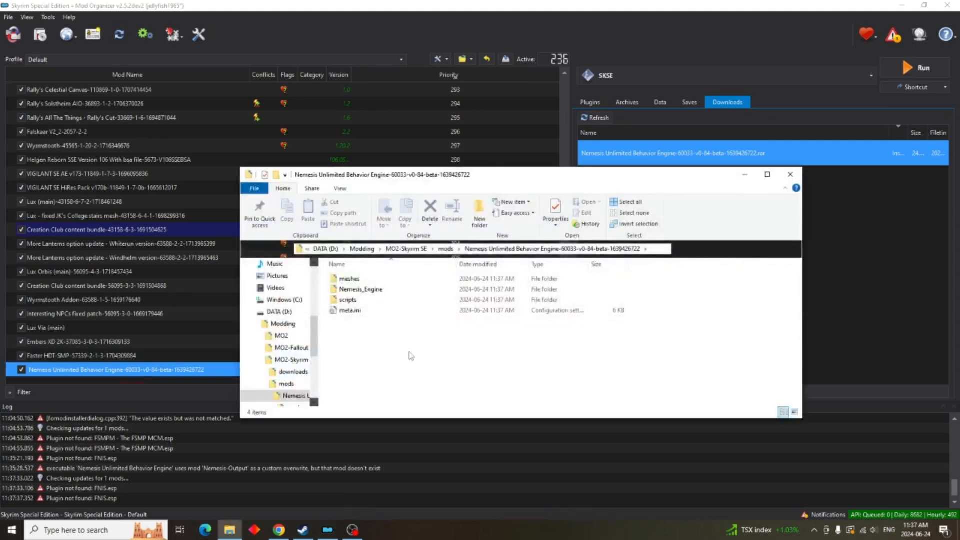
pyautogui.doubleClick(361, 289)
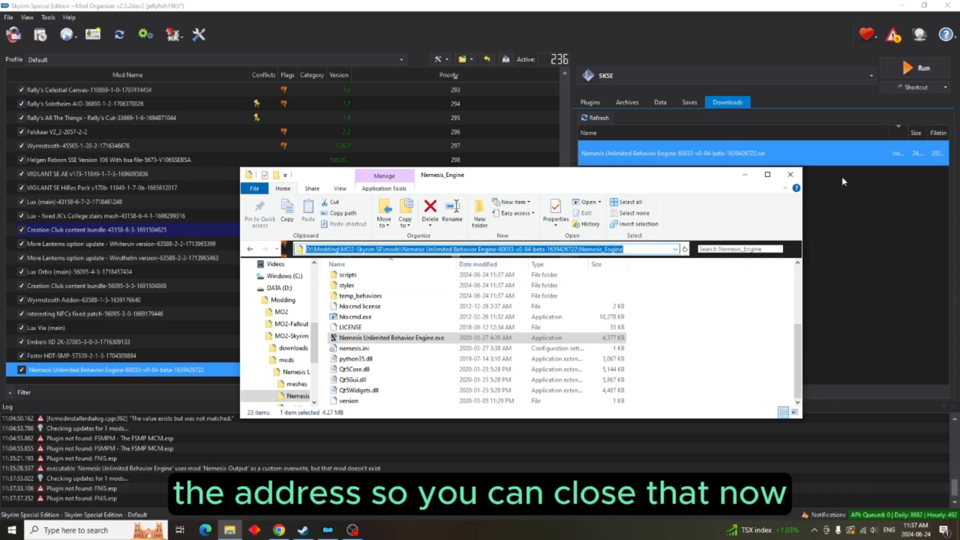
pyautogui.click(790, 174)
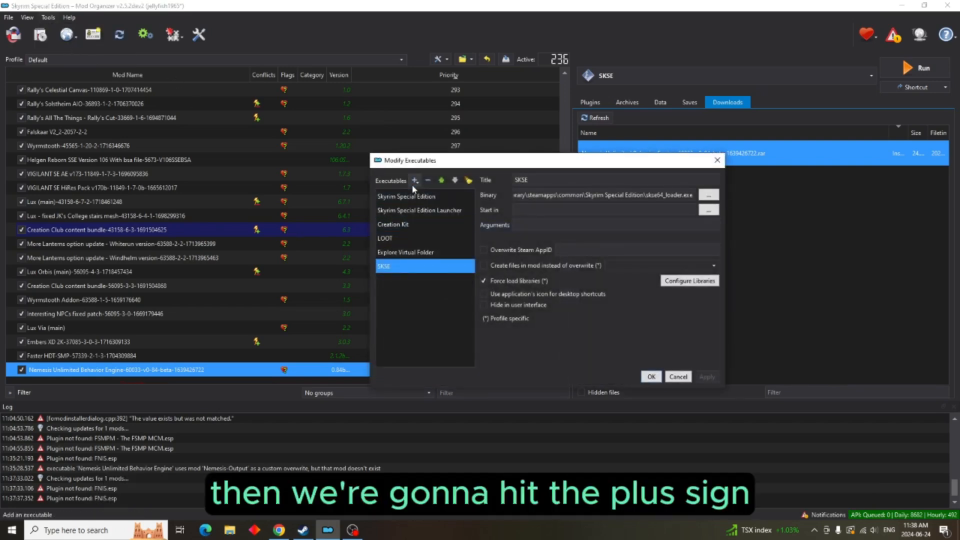
# Add a new executable from file, pasting the Nemesis_Engine path and choosing the Nemesis .exe.
pyautogui.click(414, 180)
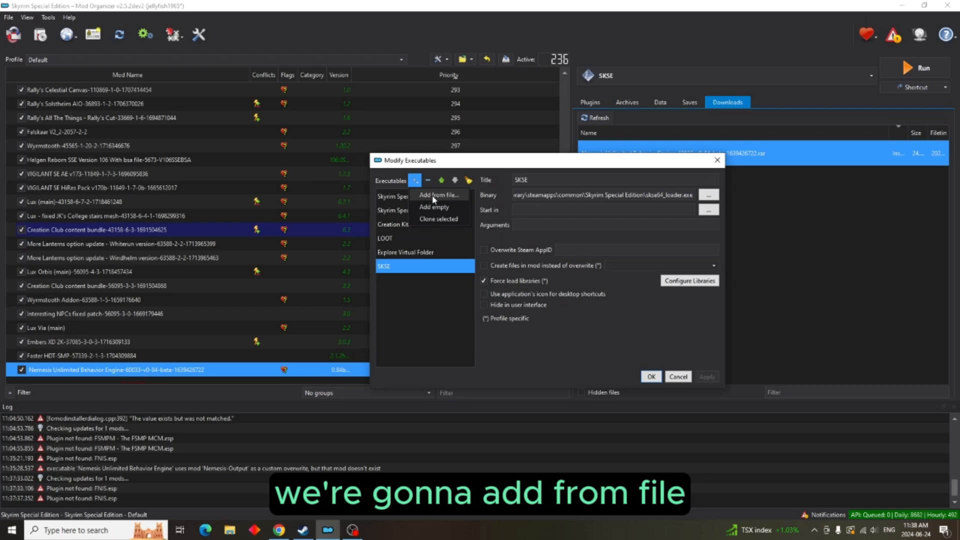
pyautogui.click(439, 195)
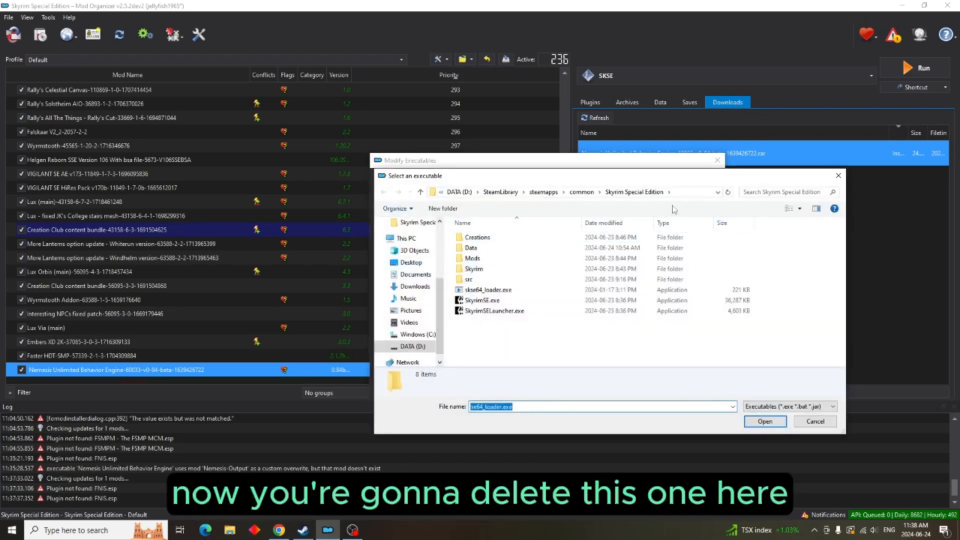
pyautogui.click(669, 192)
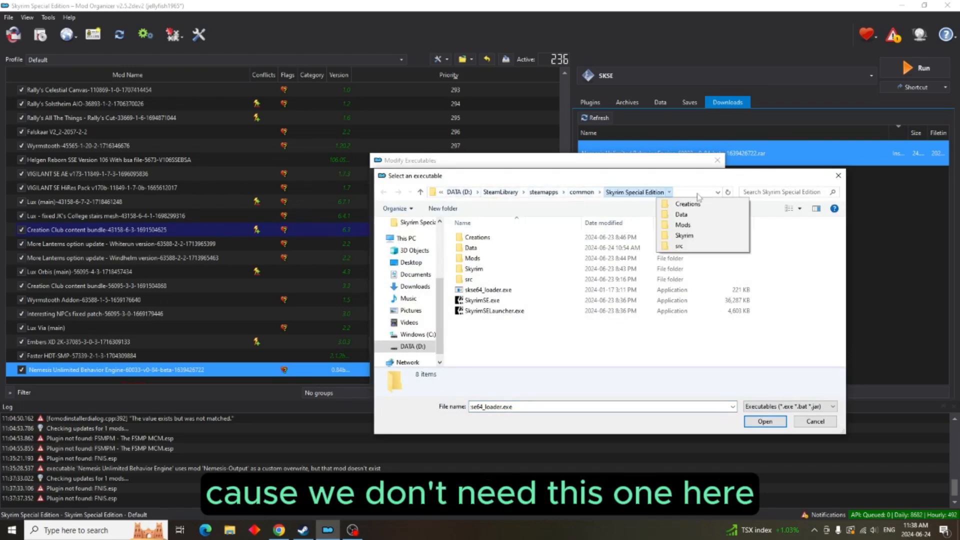
pyautogui.click(520, 192)
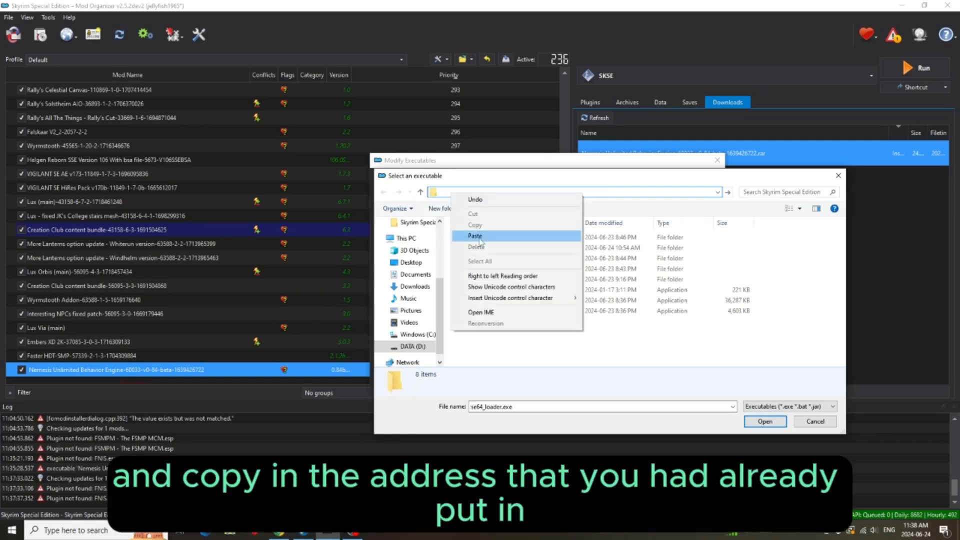
pyautogui.click(476, 236)
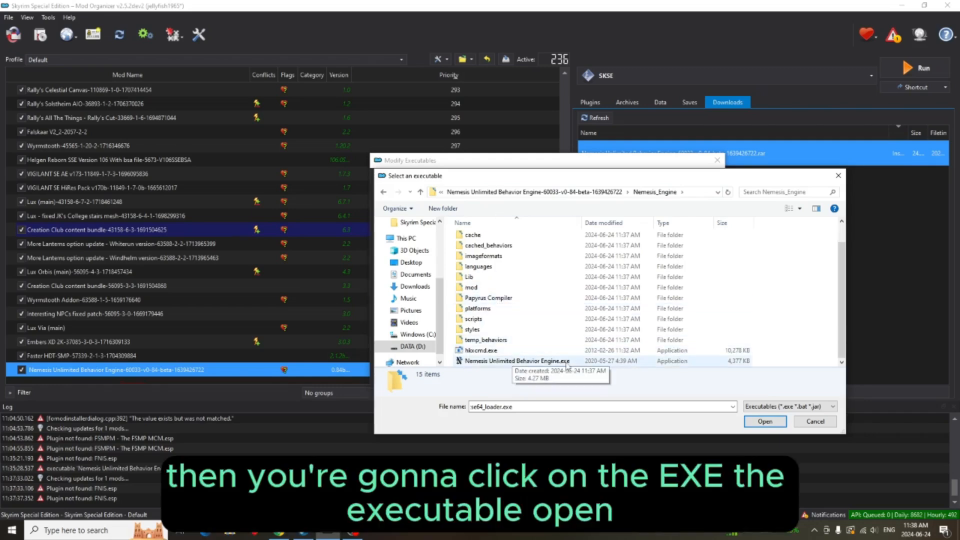
pyautogui.click(516, 361)
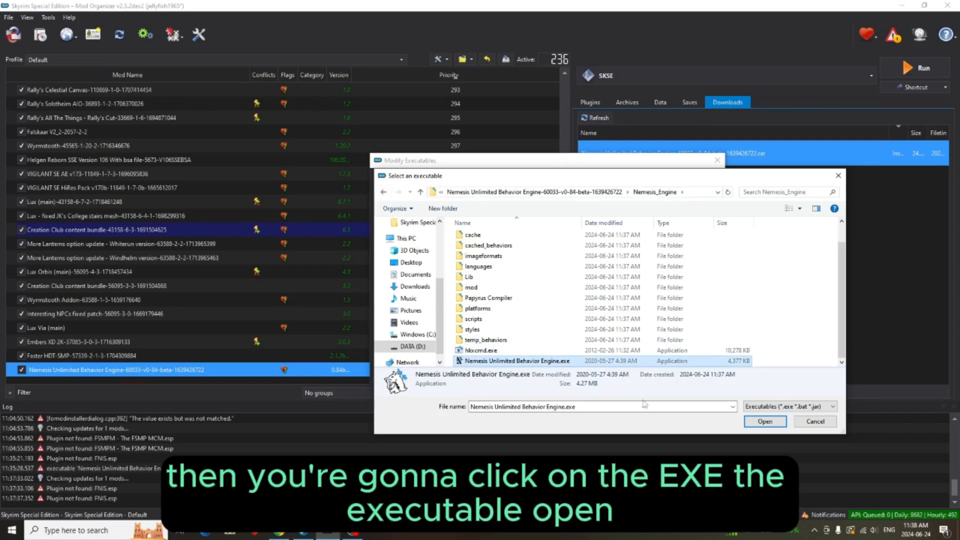
pyautogui.click(765, 421)
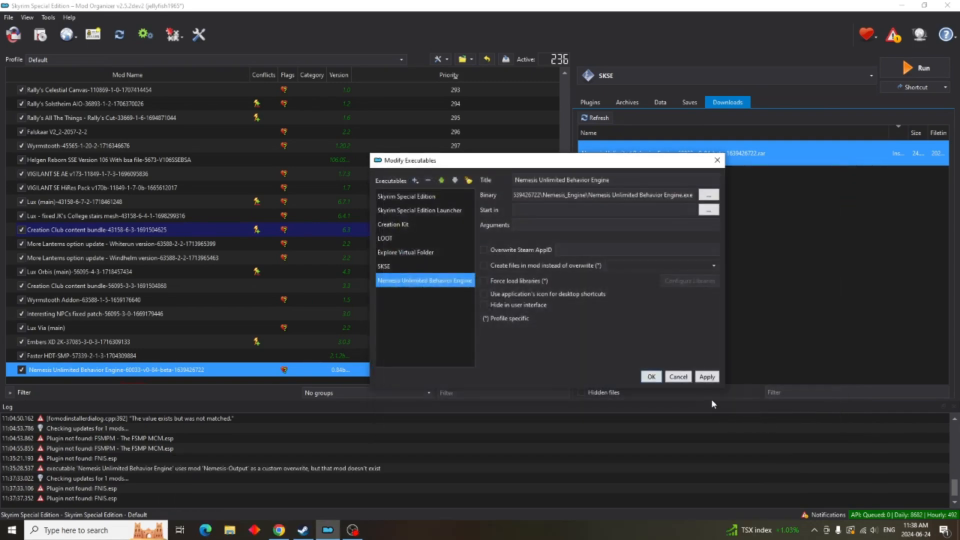
# Apply and confirm the new Nemesis executable entry, closing the editor.
pyautogui.click(706, 377)
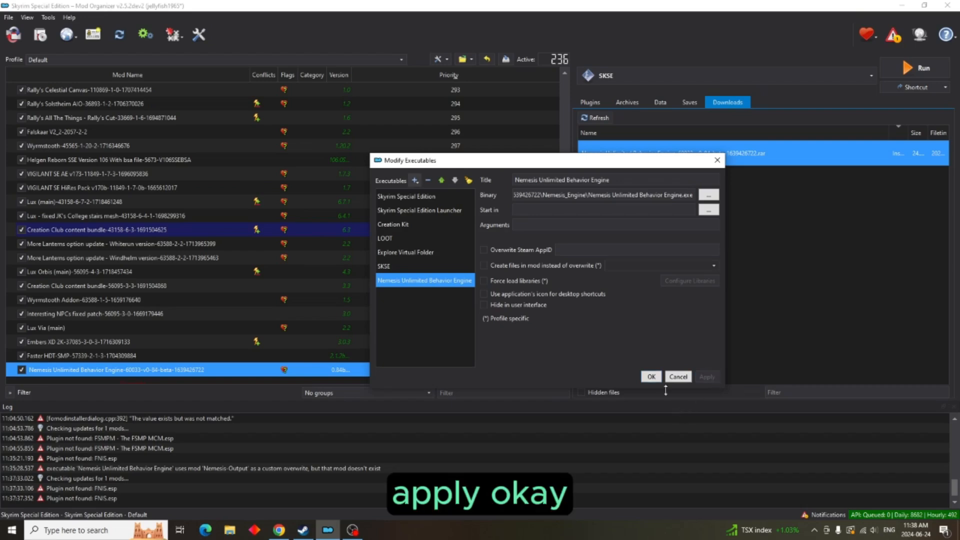
pyautogui.click(650, 376)
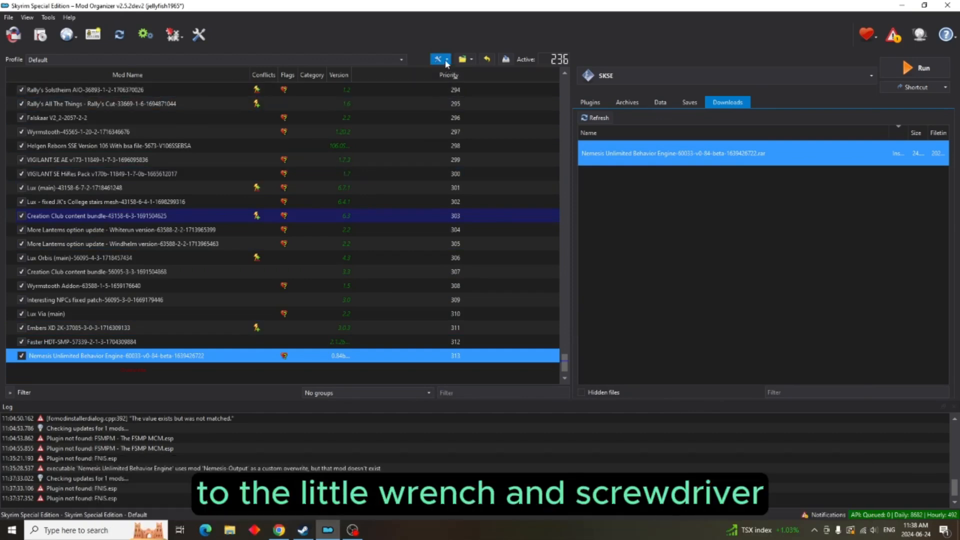
# Create an empty mod named Nemesis-Output and tick it on in the mod list.
pyautogui.click(437, 59)
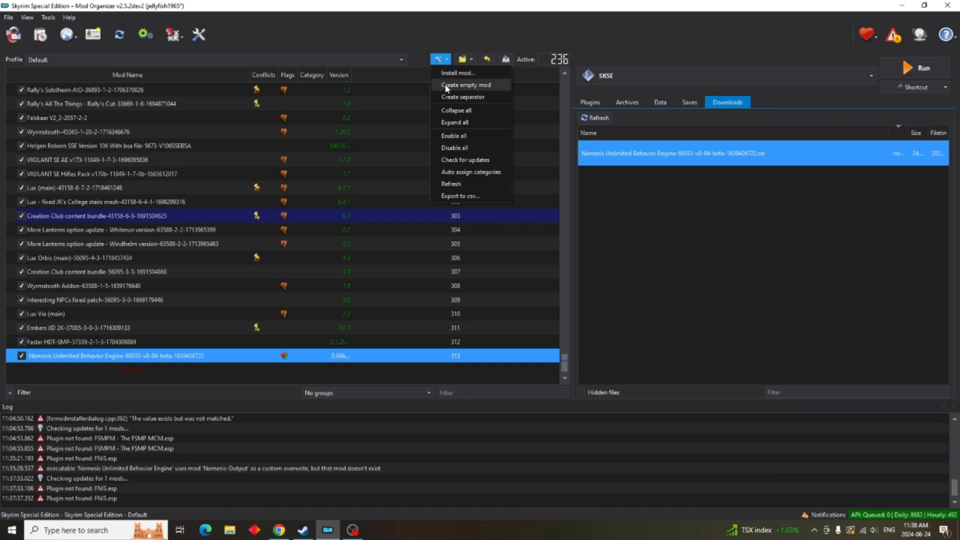
pyautogui.click(465, 84)
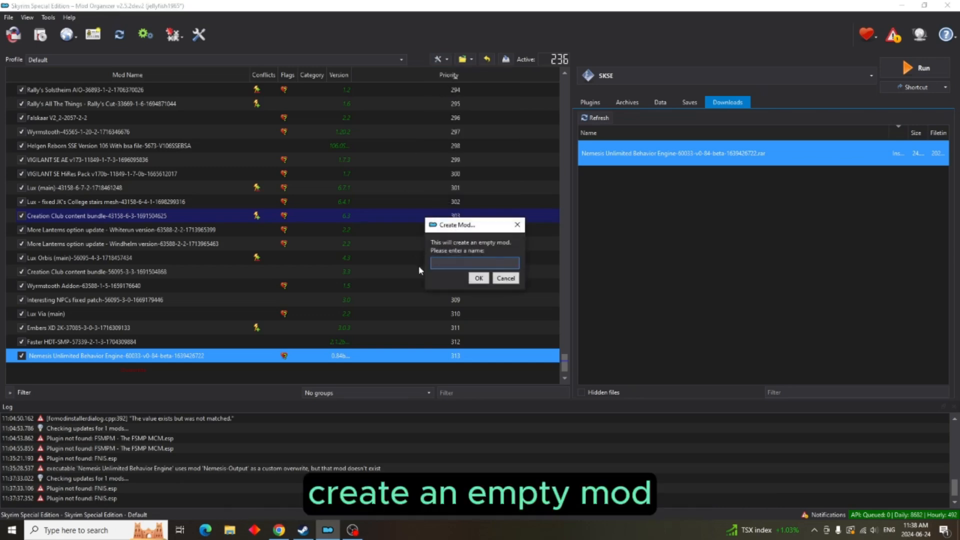
pyautogui.write('N')
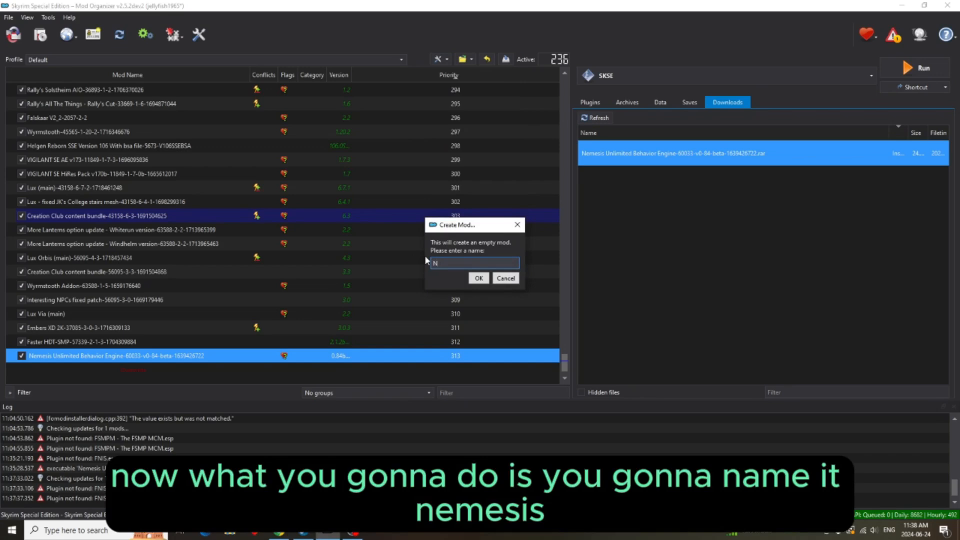
pyautogui.write('emesis-')
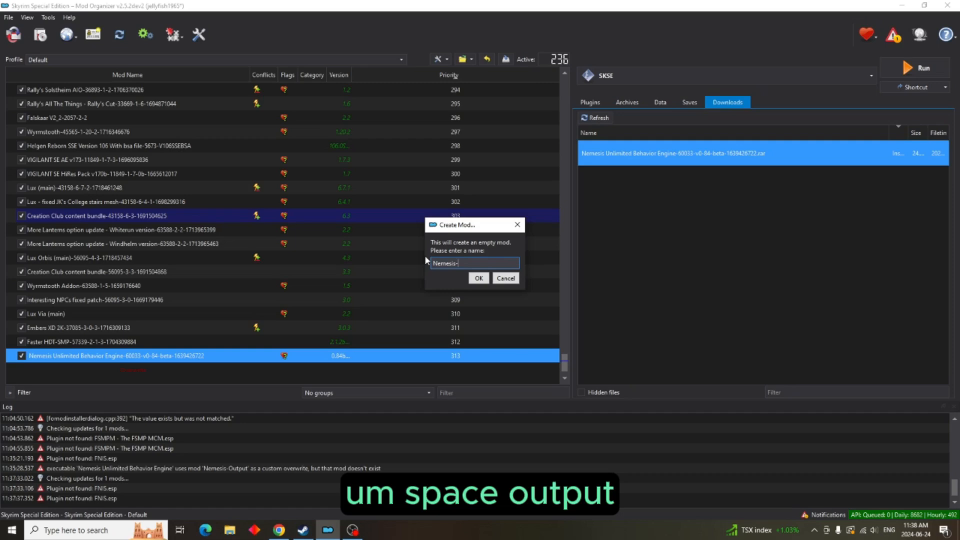
pyautogui.write('O')
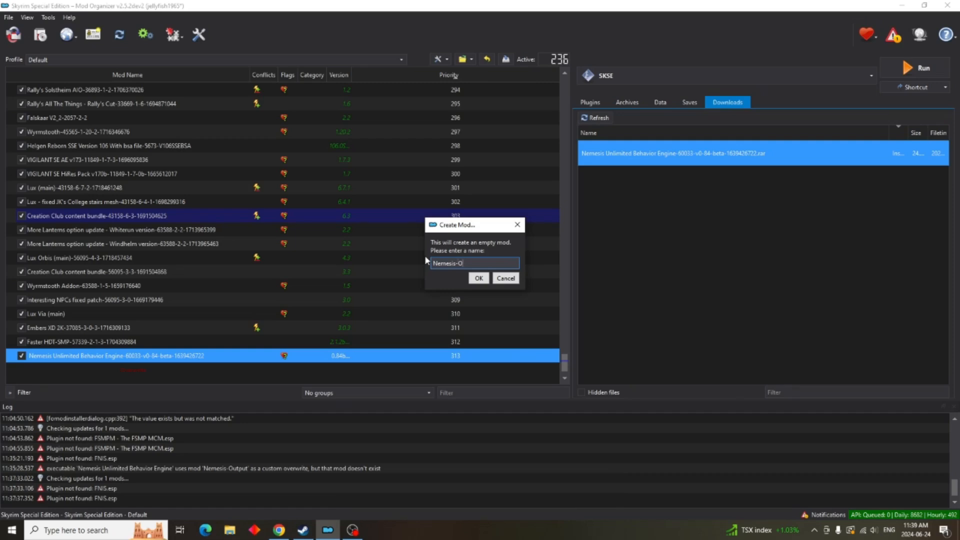
pyautogui.write('utput')
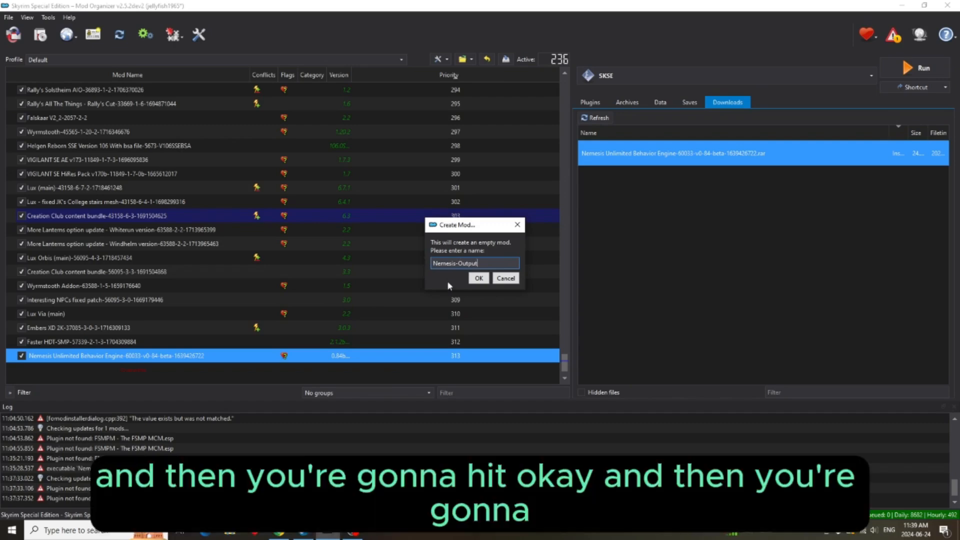
pyautogui.click(479, 278)
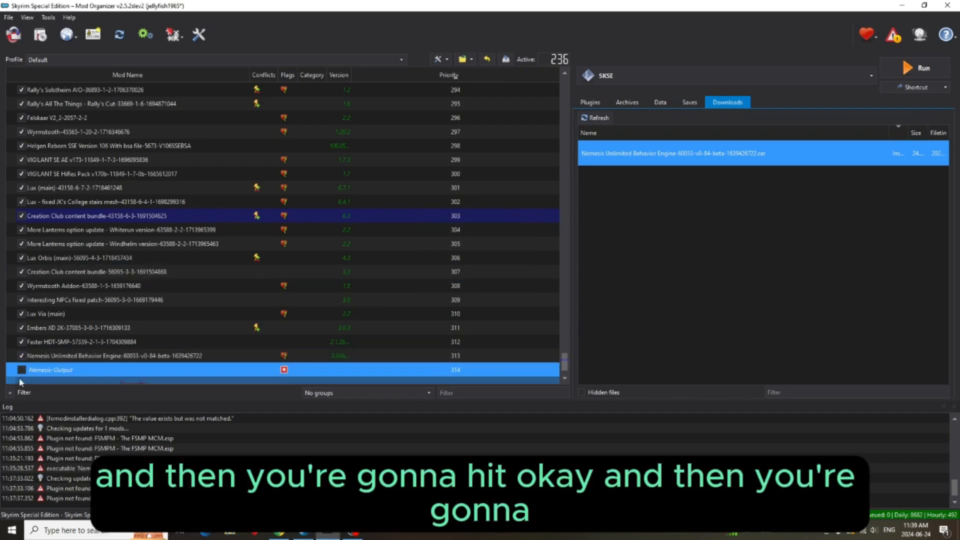
pyautogui.click(21, 369)
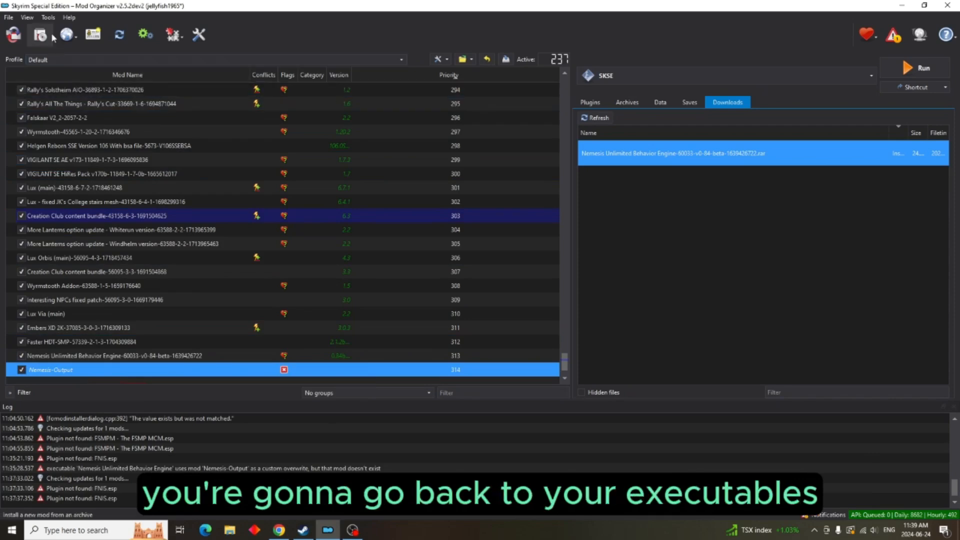
# In Tools > Executables, tick 'Create files in mod instead of overwrite' for Nemesis, keeping forced library loading on.
pyautogui.click(48, 17)
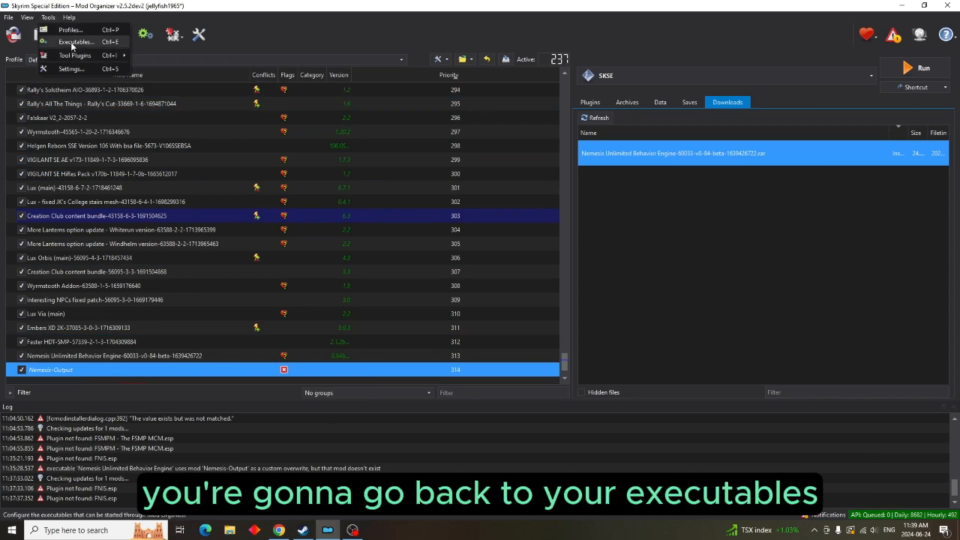
pyautogui.click(76, 42)
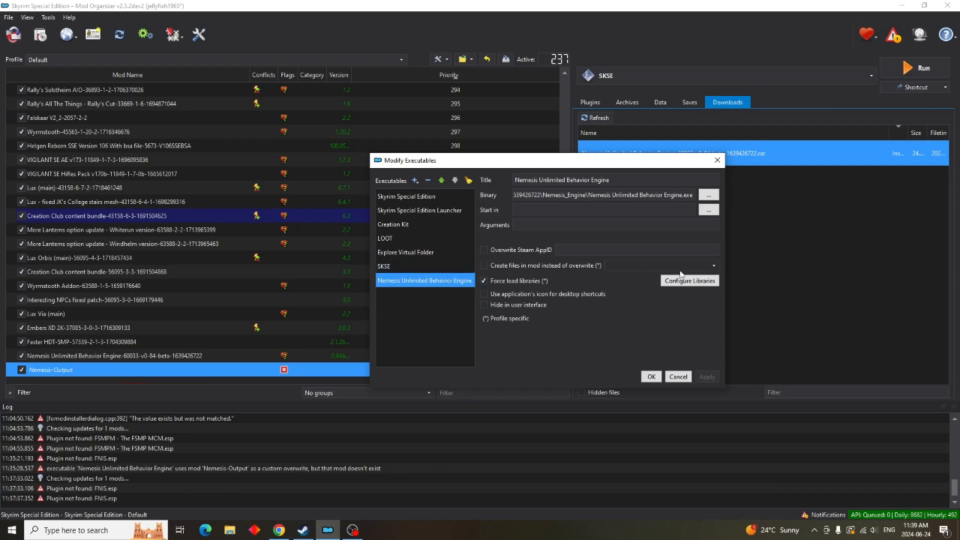
pyautogui.moveTo(647, 268)
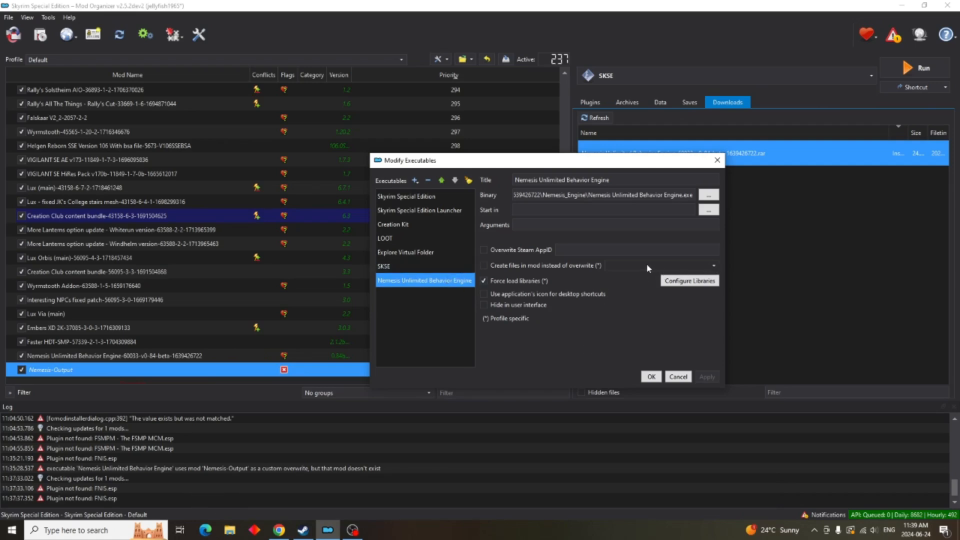
pyautogui.click(484, 265)
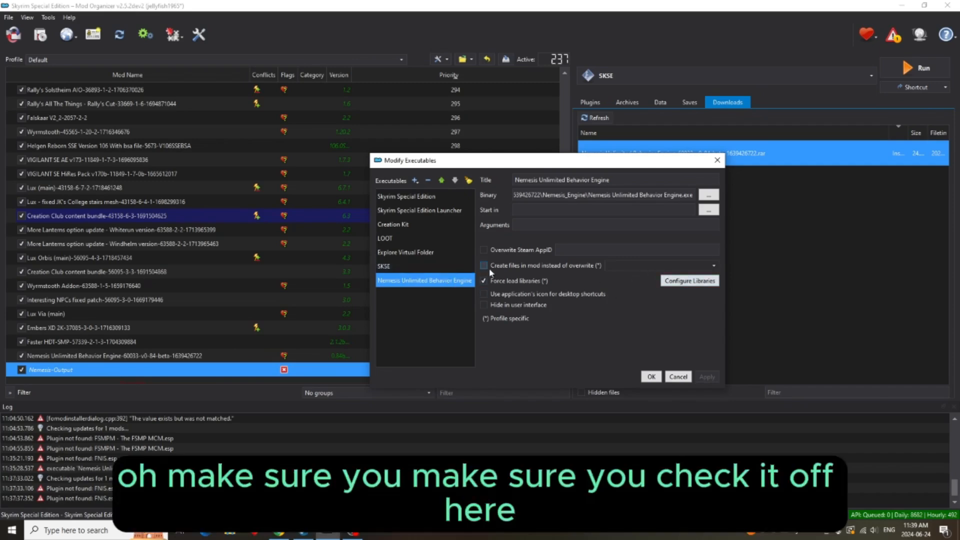
pyautogui.click(484, 265)
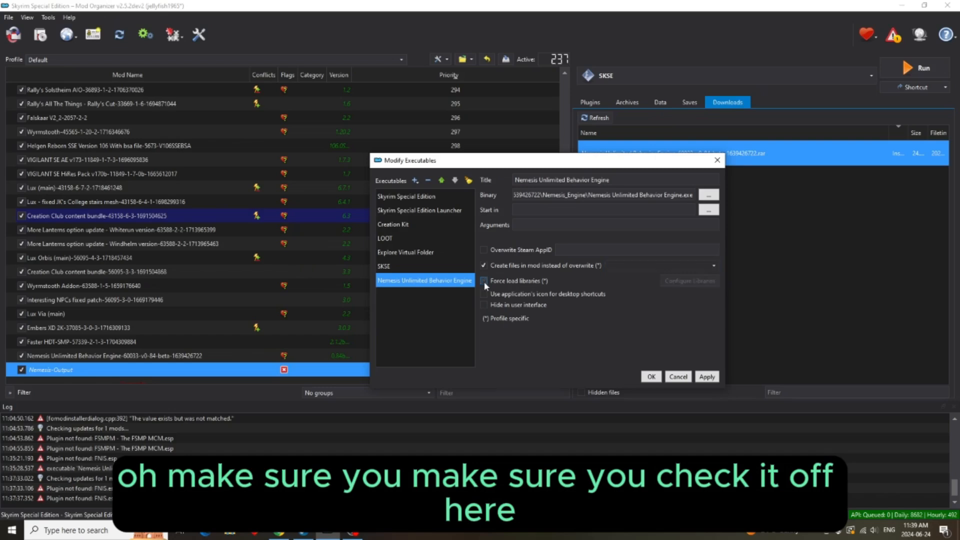
pyautogui.click(484, 280)
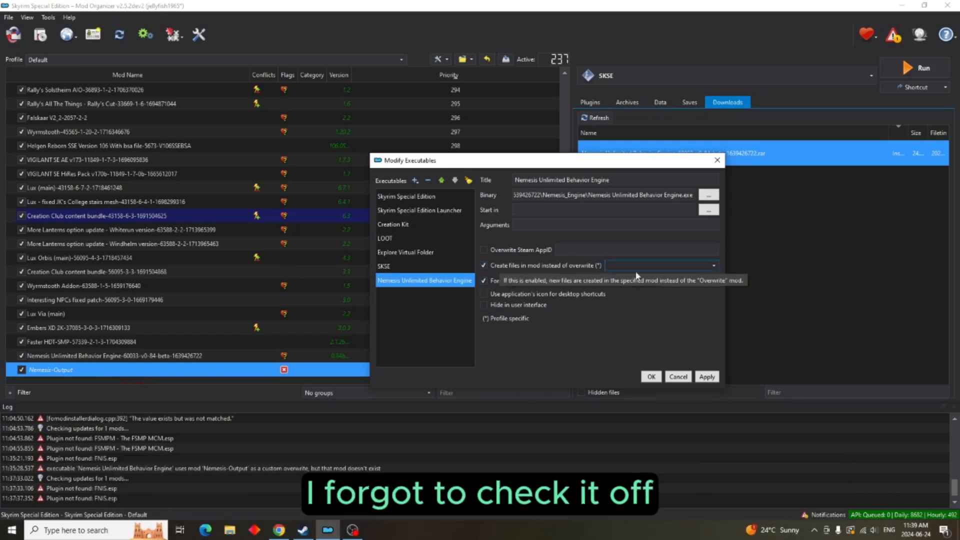
# Choose Nemesis-Output as the mod receiving created files and save the settings.
pyautogui.click(713, 265)
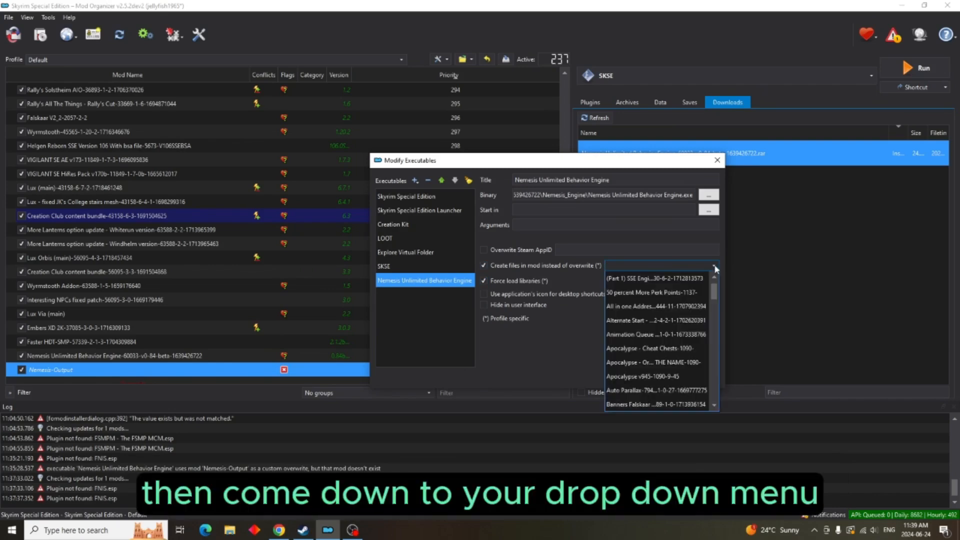
pyautogui.scroll(-3)
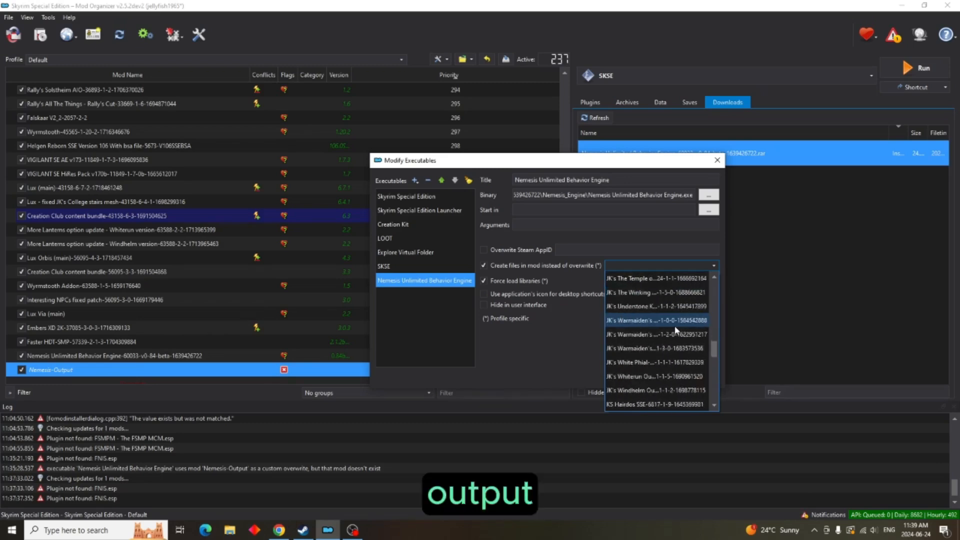
pyautogui.scroll(-3)
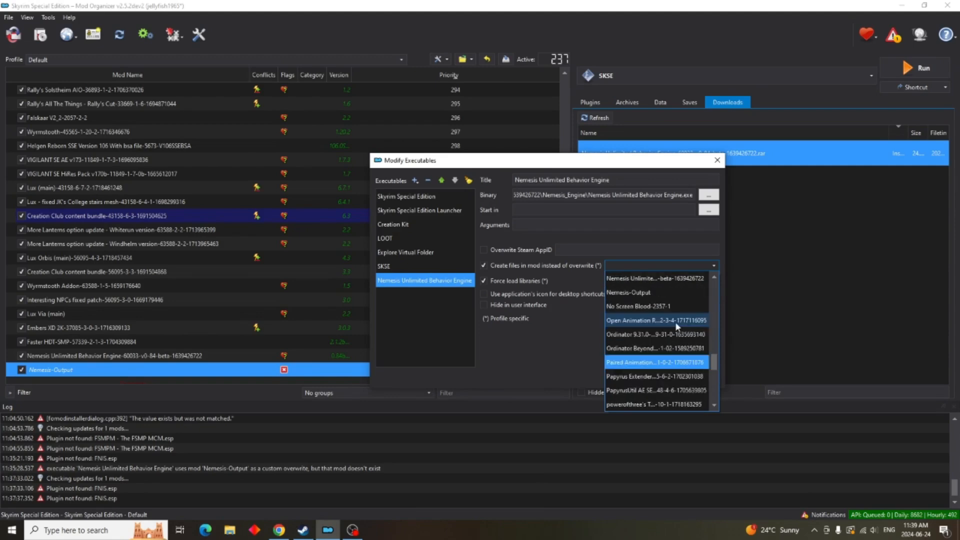
pyautogui.click(628, 292)
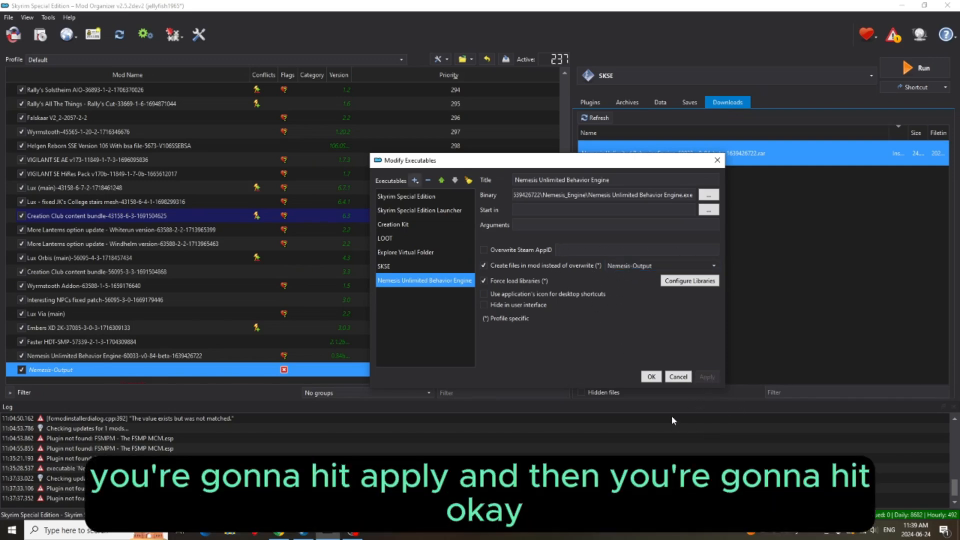
pyautogui.click(650, 376)
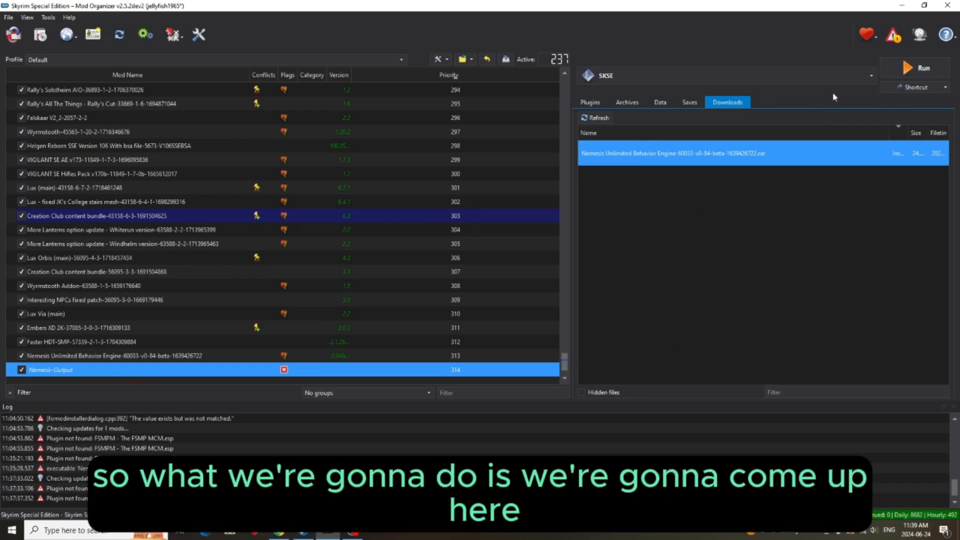
# Run Nemesis Unlimited Behavior Engine from the executables dropdown.
pyautogui.click(870, 75)
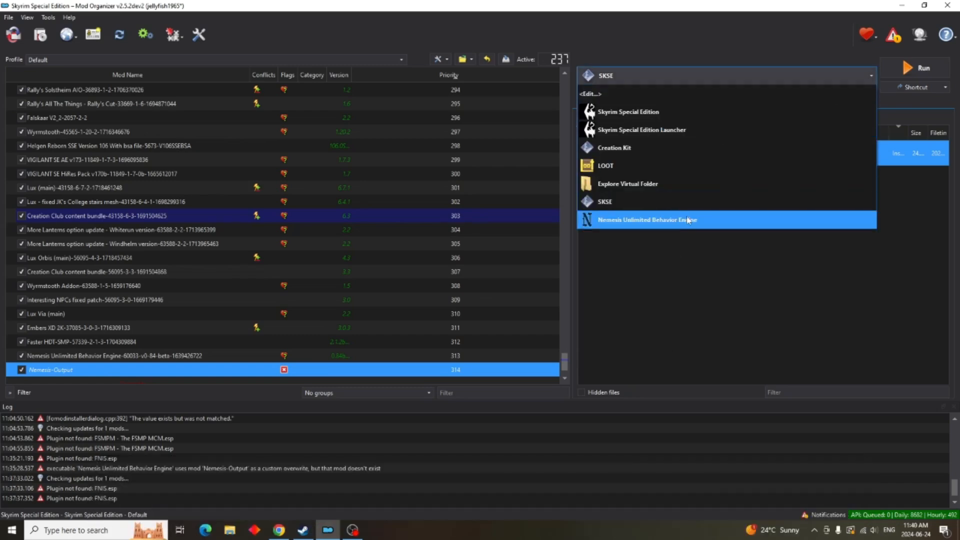
pyautogui.click(647, 219)
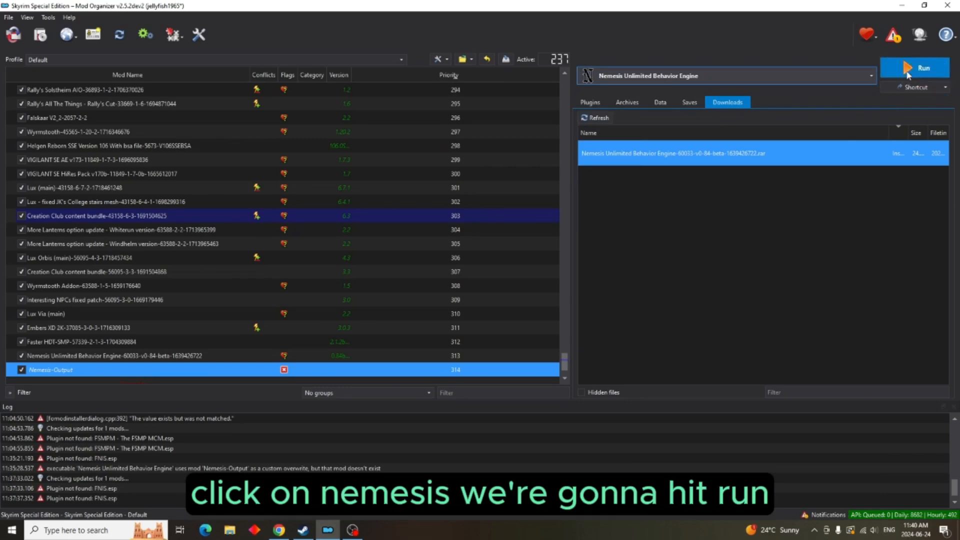
pyautogui.click(921, 68)
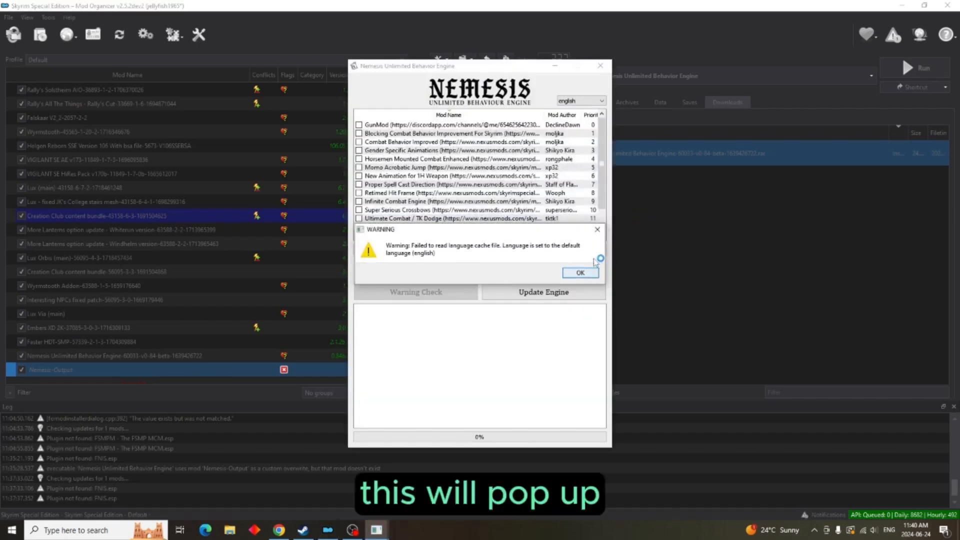
# Dismiss the language warning, tick Gender Specific Animations and run Update Engine.
pyautogui.click(579, 272)
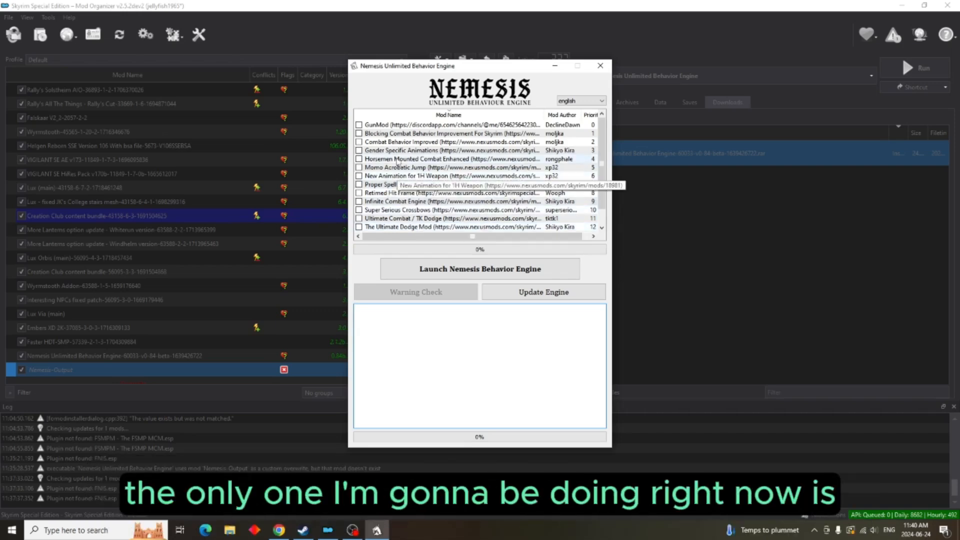
pyautogui.moveTo(434, 157)
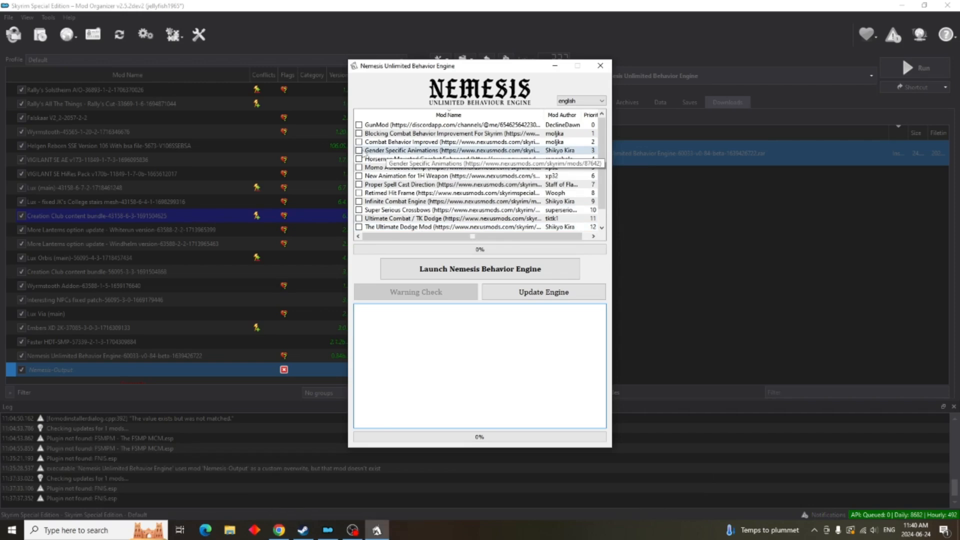
pyautogui.click(359, 150)
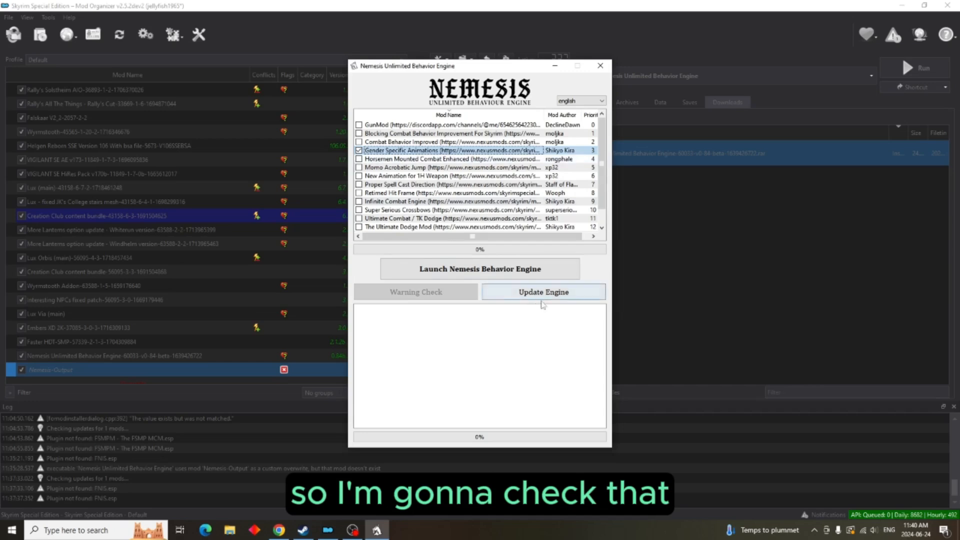
pyautogui.click(542, 291)
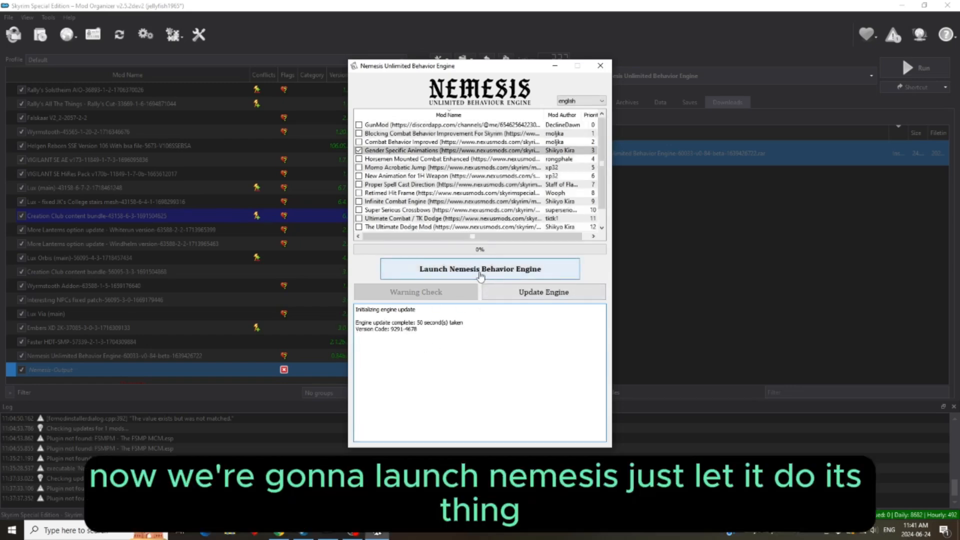
# Run behavior generation for the ticked mods (336 animations), then exit the engine.
pyautogui.click(479, 268)
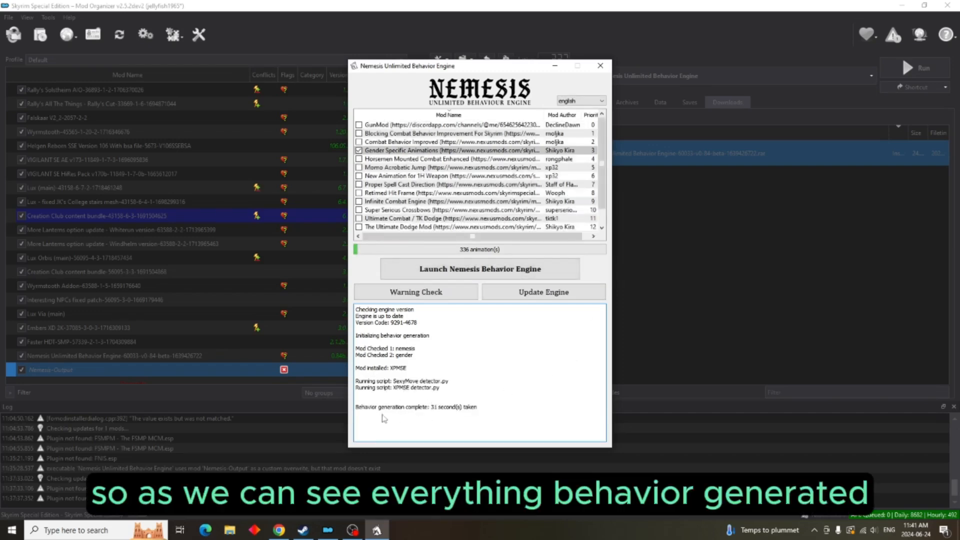
pyautogui.moveTo(470, 412)
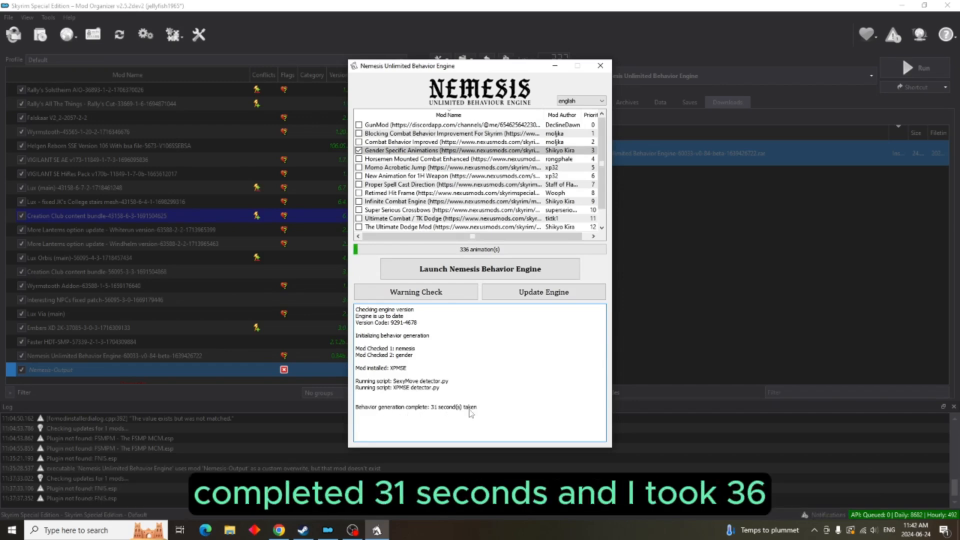
pyautogui.moveTo(465, 403)
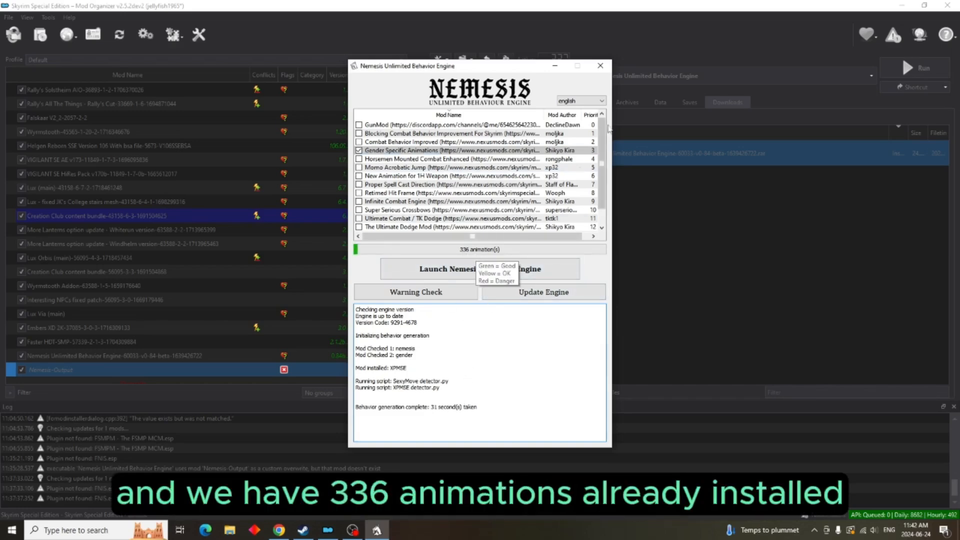
pyautogui.click(600, 66)
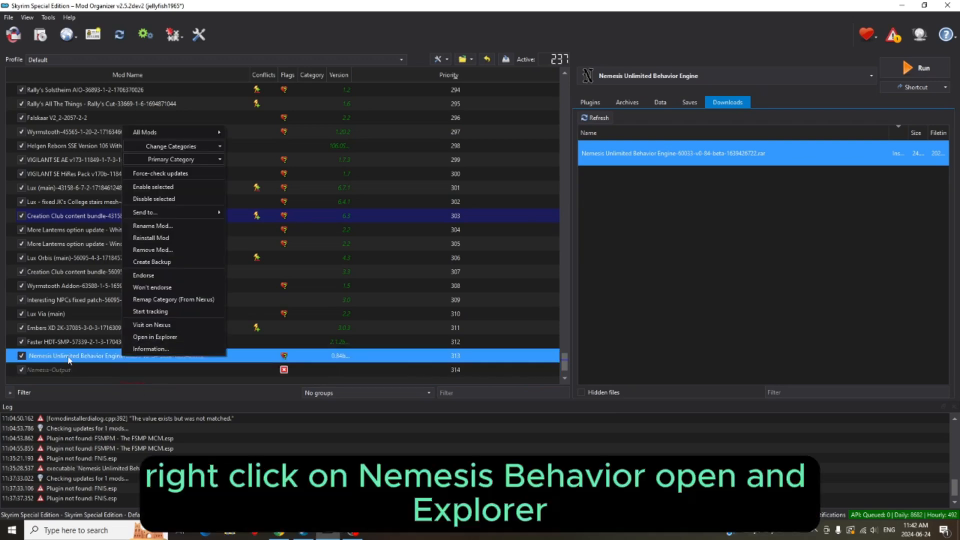
pyautogui.moveTo(155, 329)
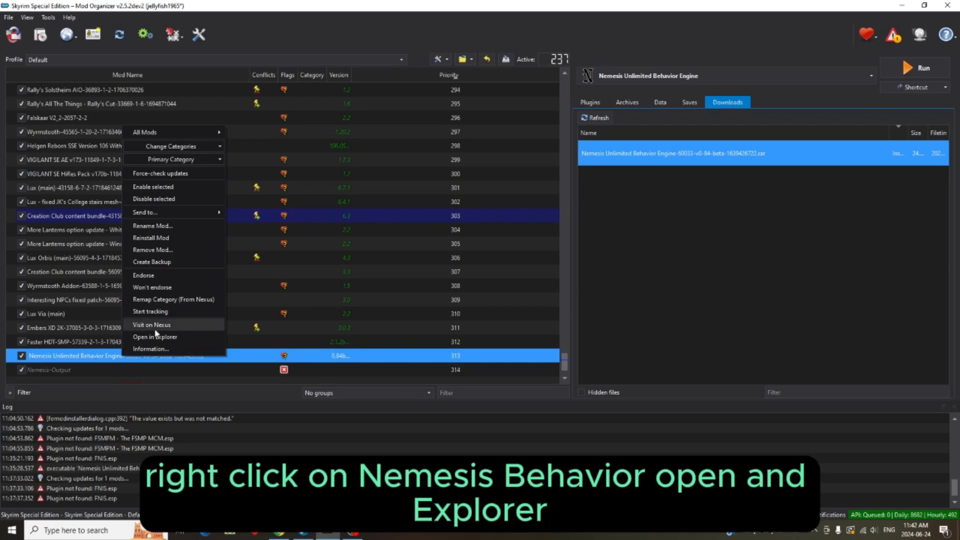
# Reveal the Nemesis mod's Nemesis_Engine folder in File Explorer.
pyautogui.click(154, 336)
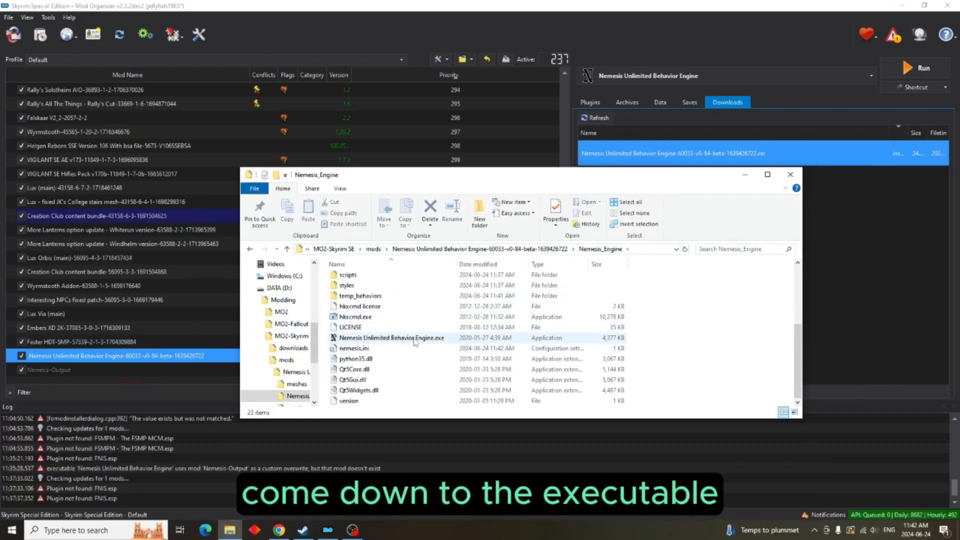
# Set Nemesis Unlimited Behavior Engine.exe to Windows 7 compatibility mode, apply it, and exit Explorer.
pyautogui.rightClick(391, 337)
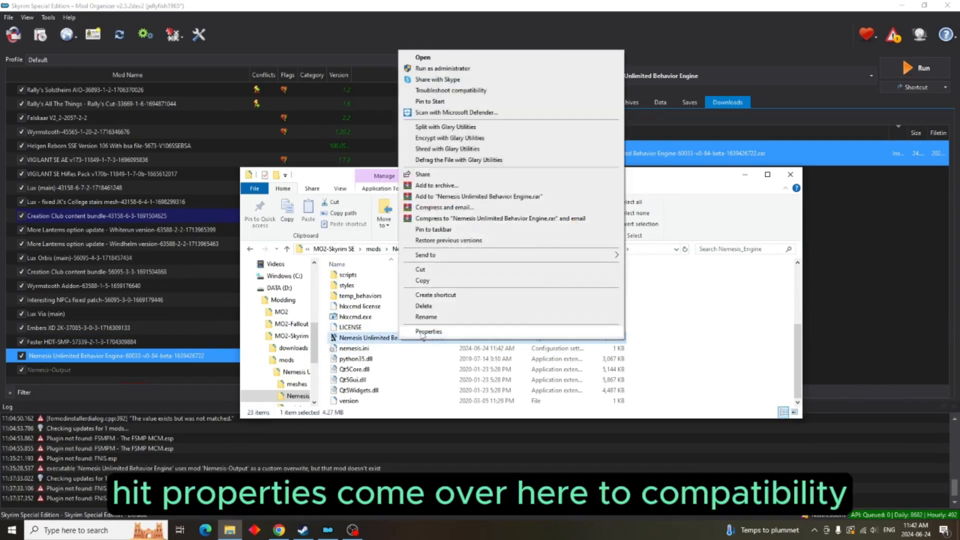
pyautogui.click(429, 331)
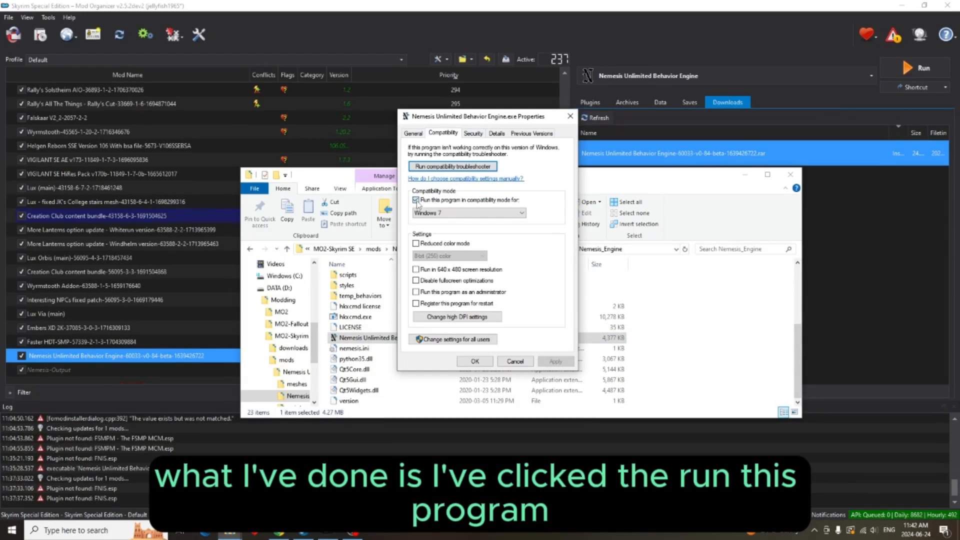
pyautogui.click(416, 200)
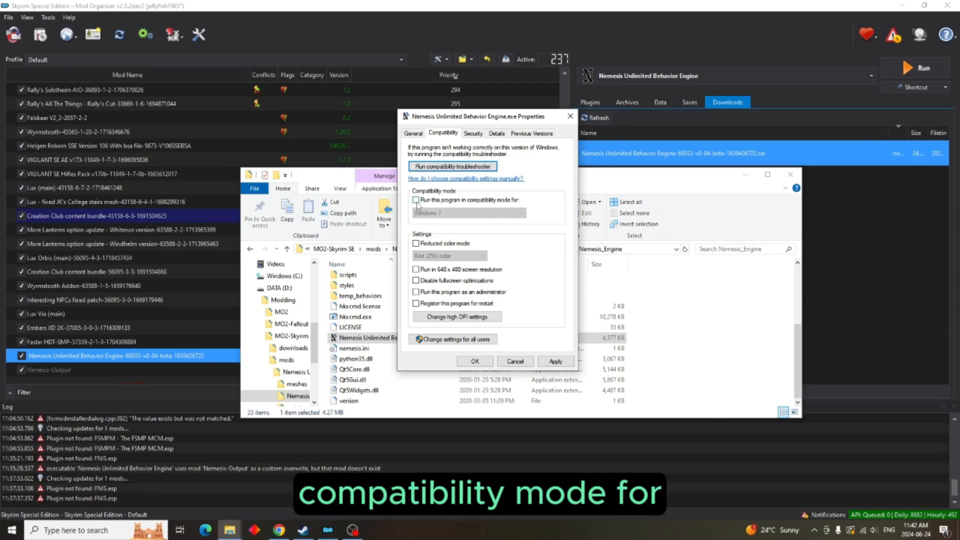
pyautogui.click(416, 200)
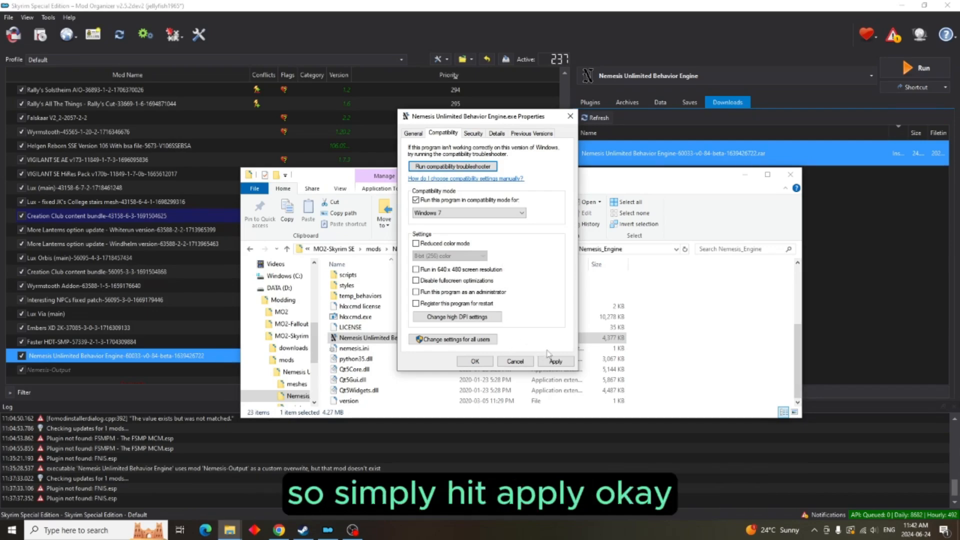
pyautogui.click(555, 361)
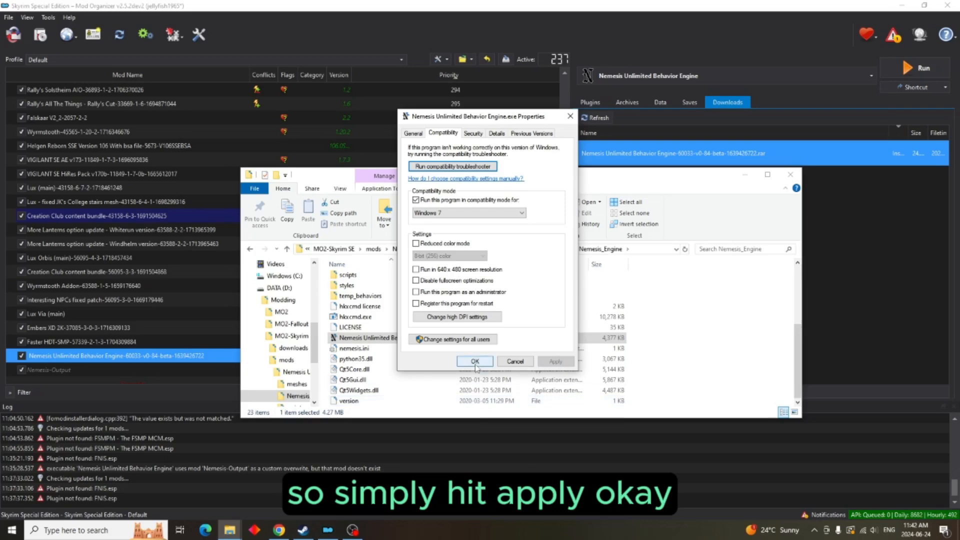
pyautogui.click(474, 361)
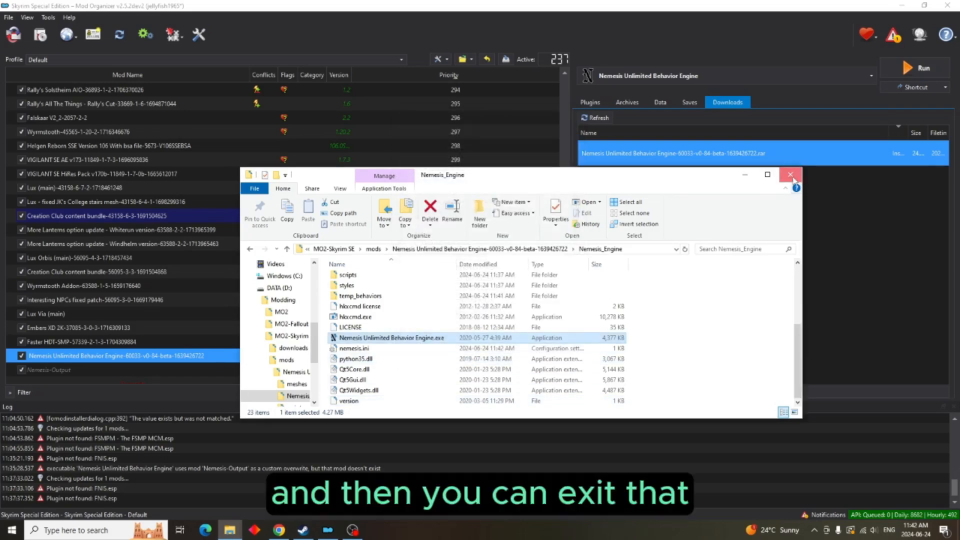
pyautogui.click(790, 174)
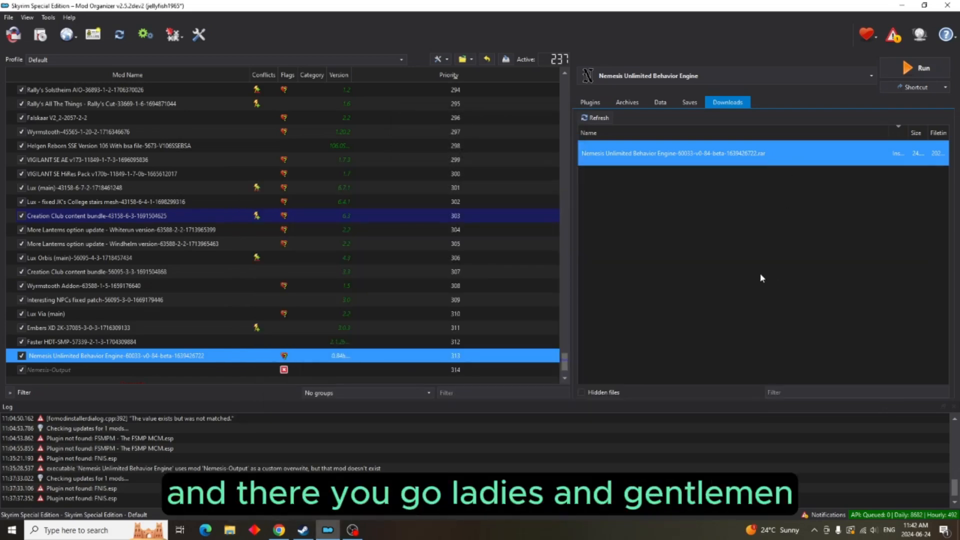